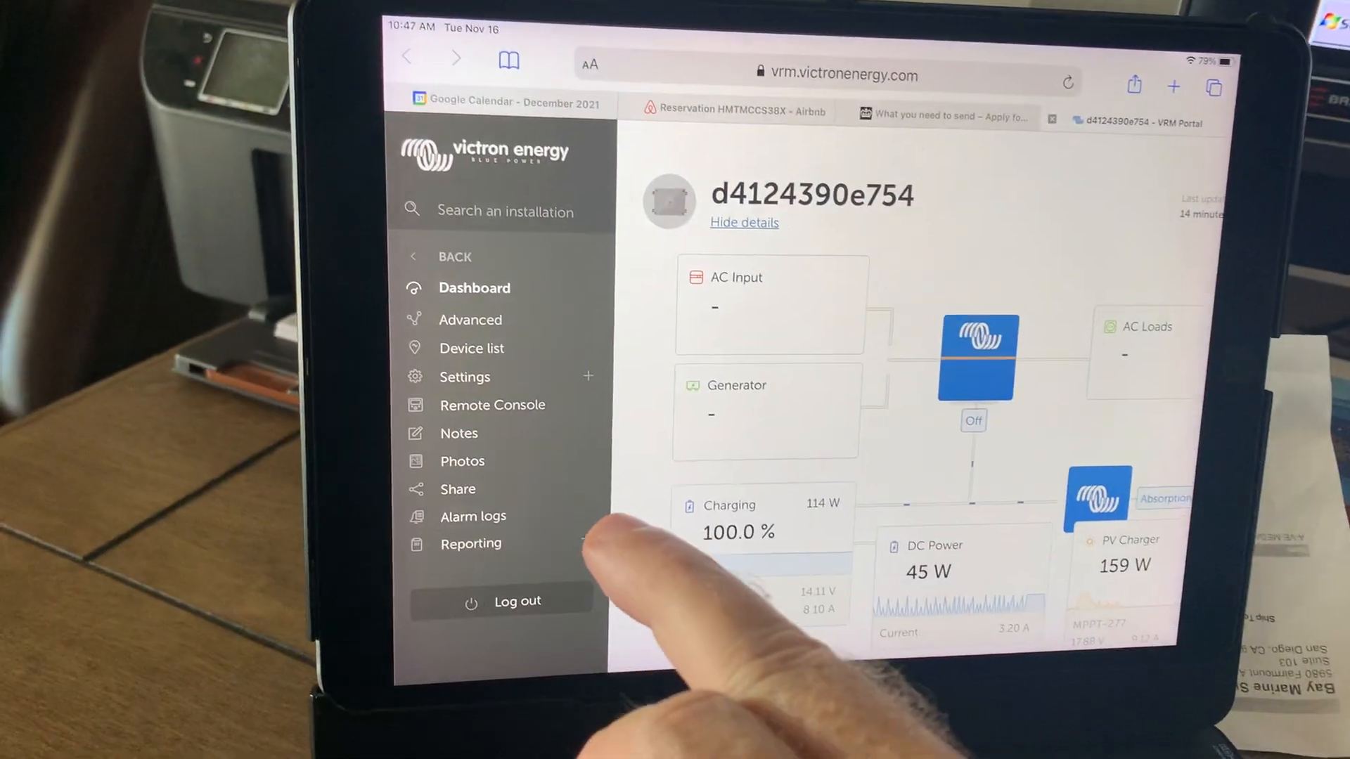
Start a Remote Console connection to the installation from the VRM Portal sidebar.
left_click(492, 405)
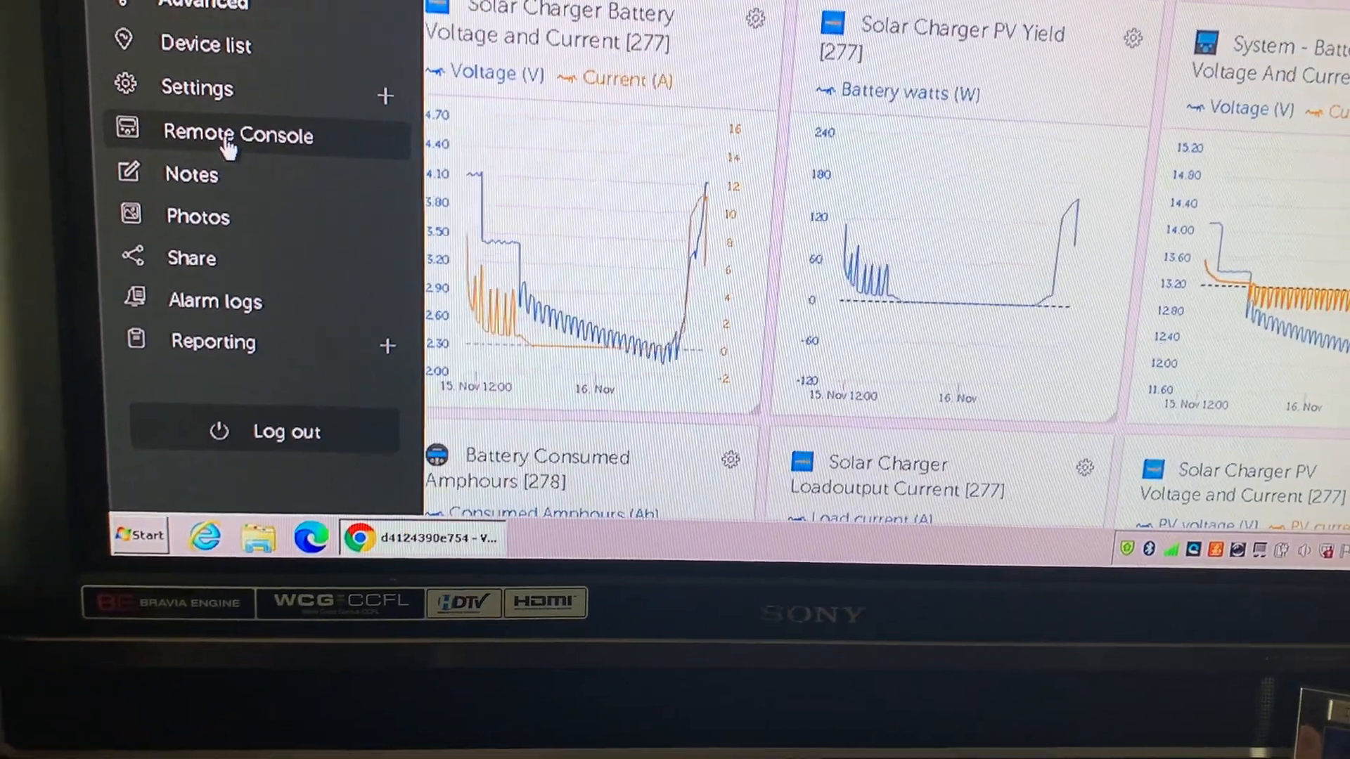
left_click(239, 135)
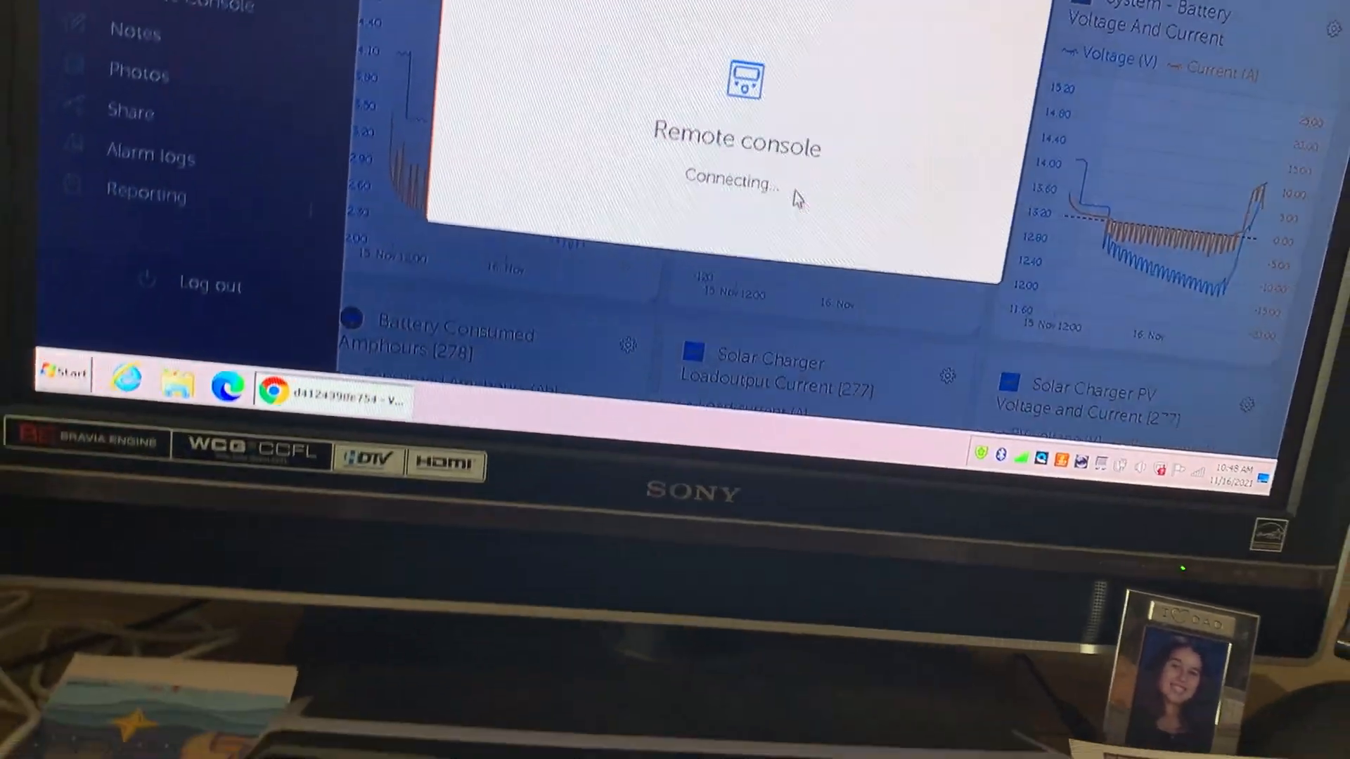